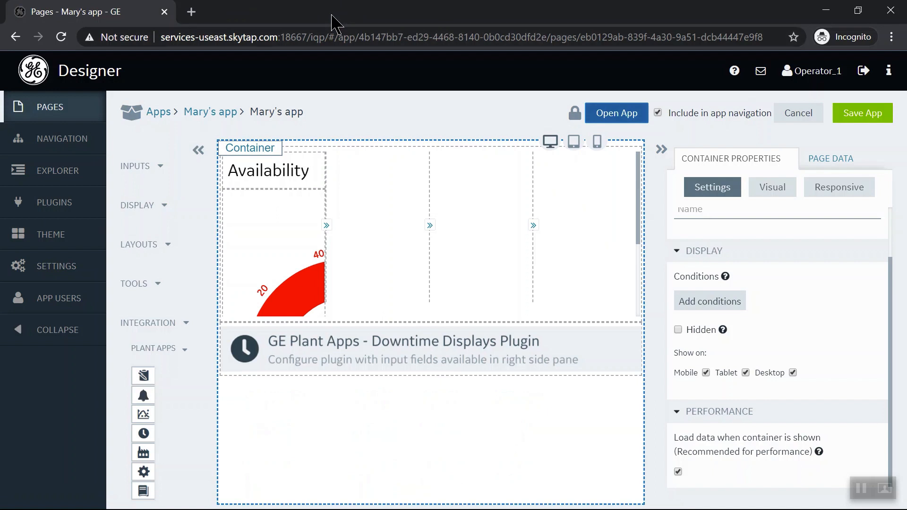
mouse_move(210, 112)
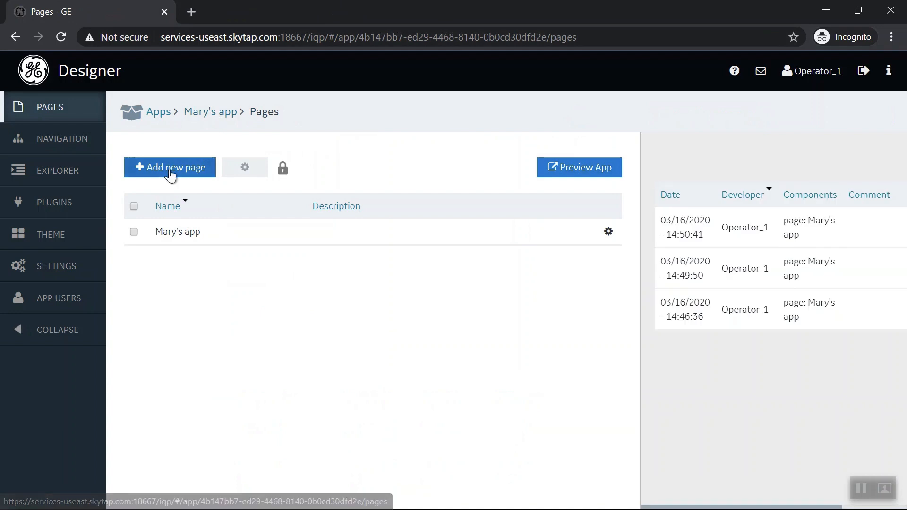
Create a page named 'Historian Analysis' with Include in app navigation left checked
click(170, 167)
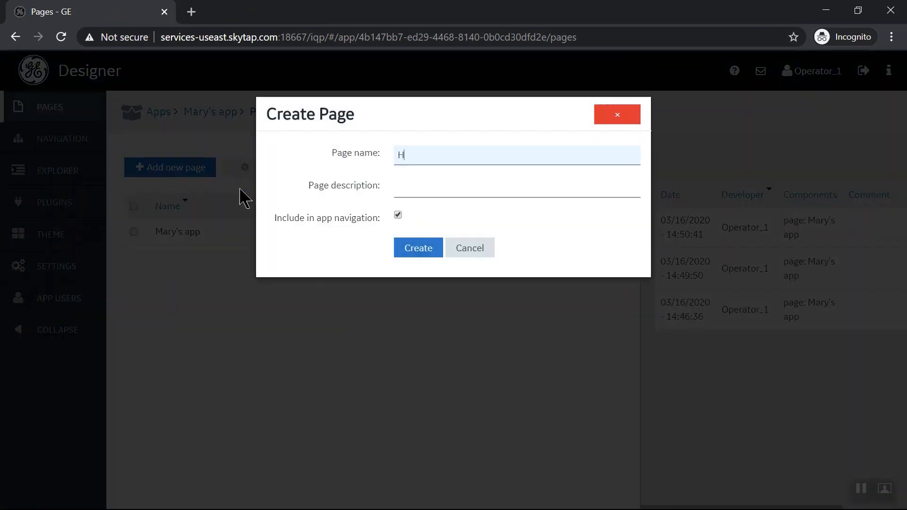
text(istian)
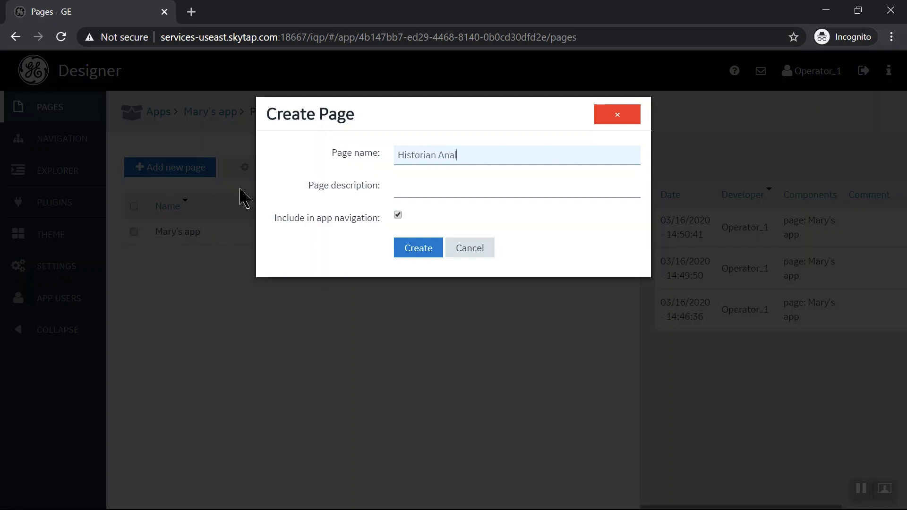
text(ysis)
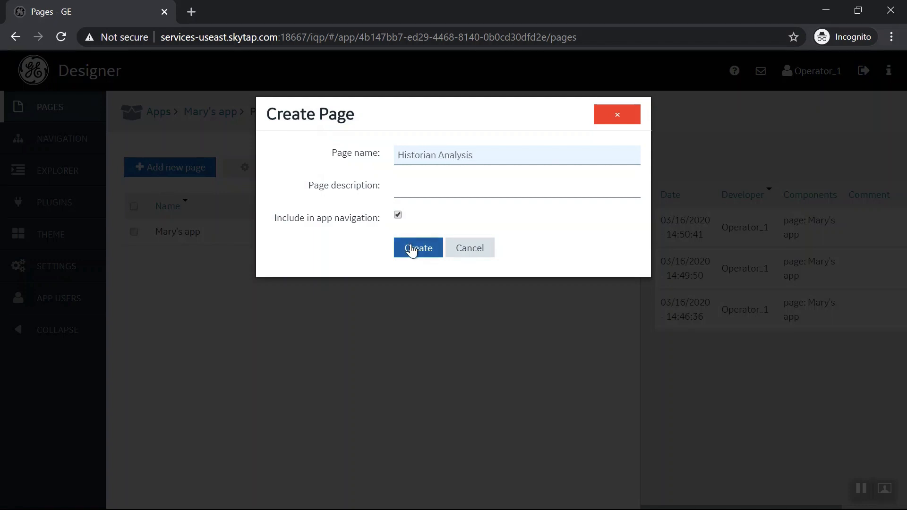
click(418, 247)
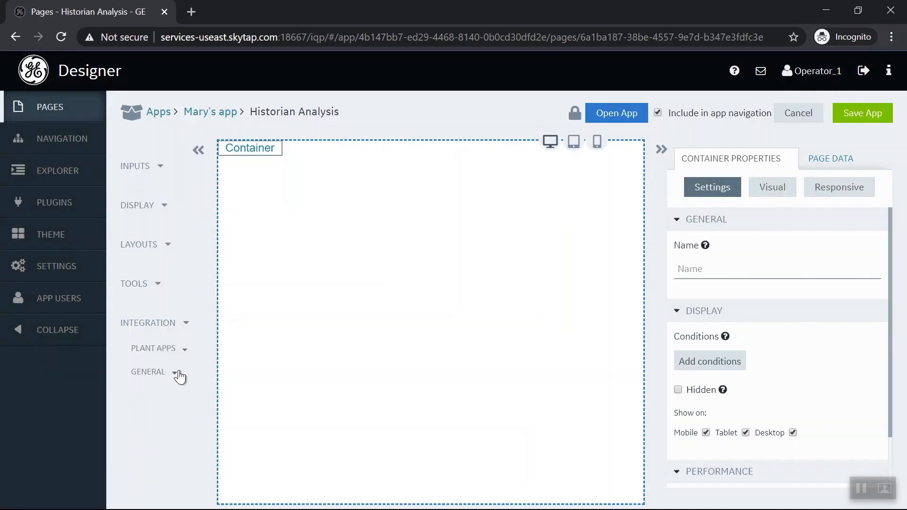
Drop a GE TrendCard onto the page, save the app without a comment, and return to Pages
click(173, 372)
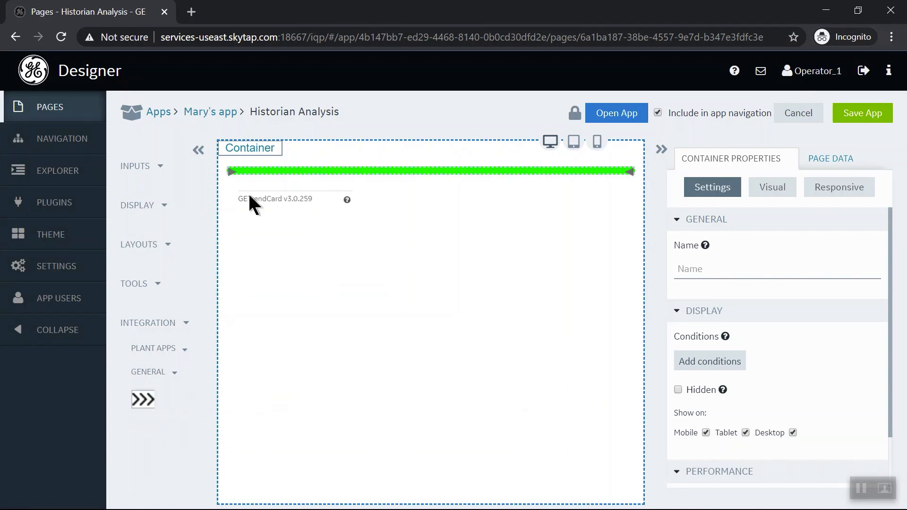
click(276, 199)
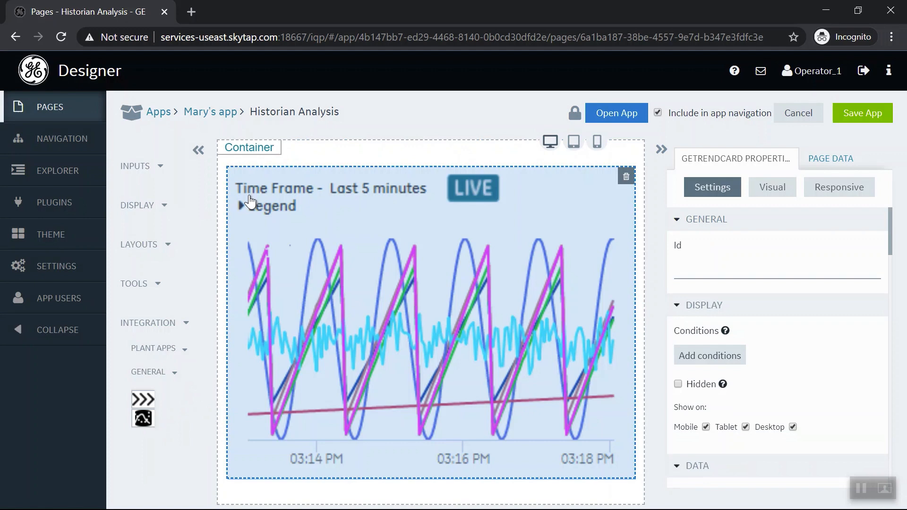
mouse_move(412, 136)
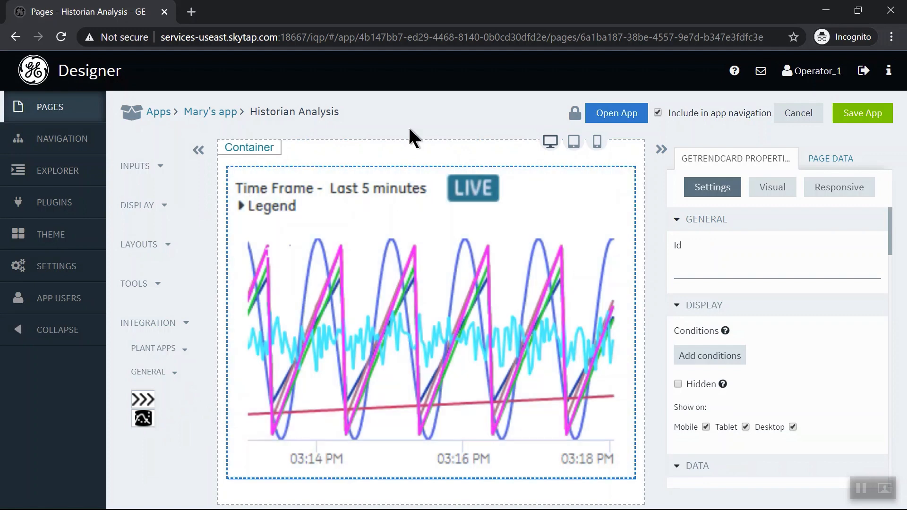
click(862, 113)
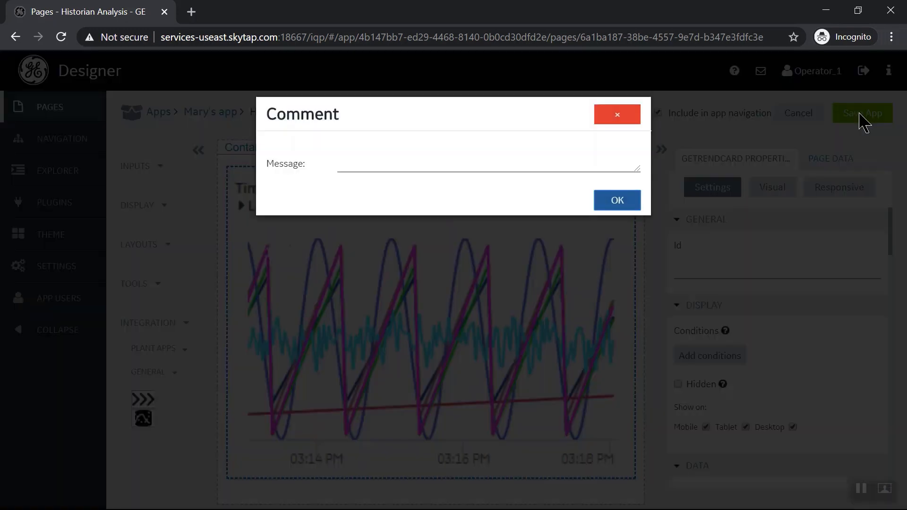
click(615, 201)
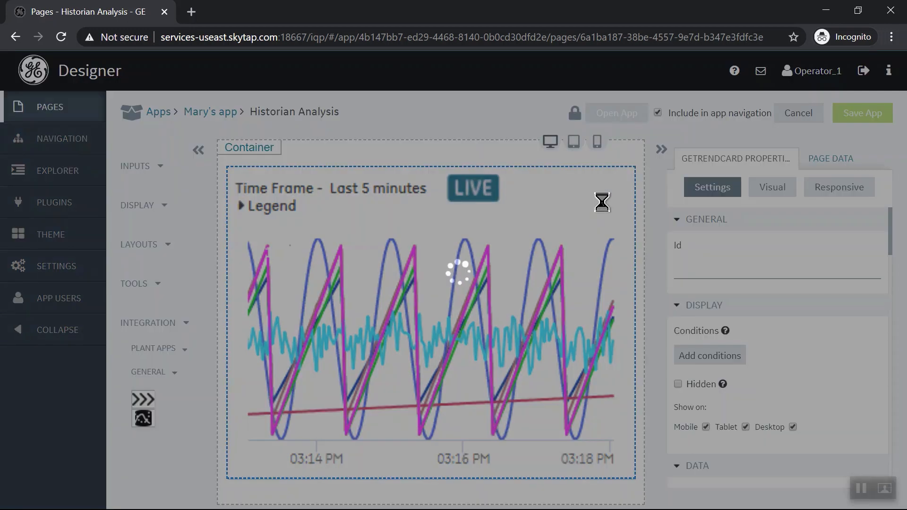
click(861, 113)
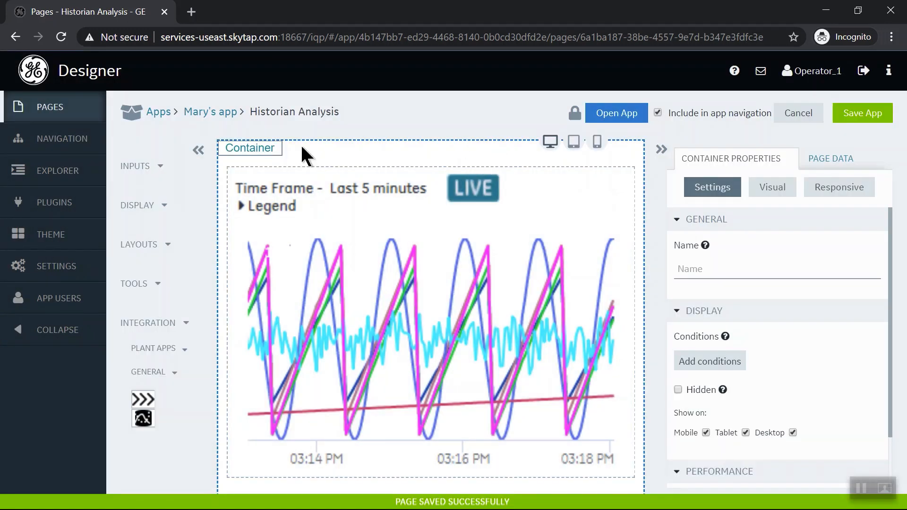
click(210, 111)
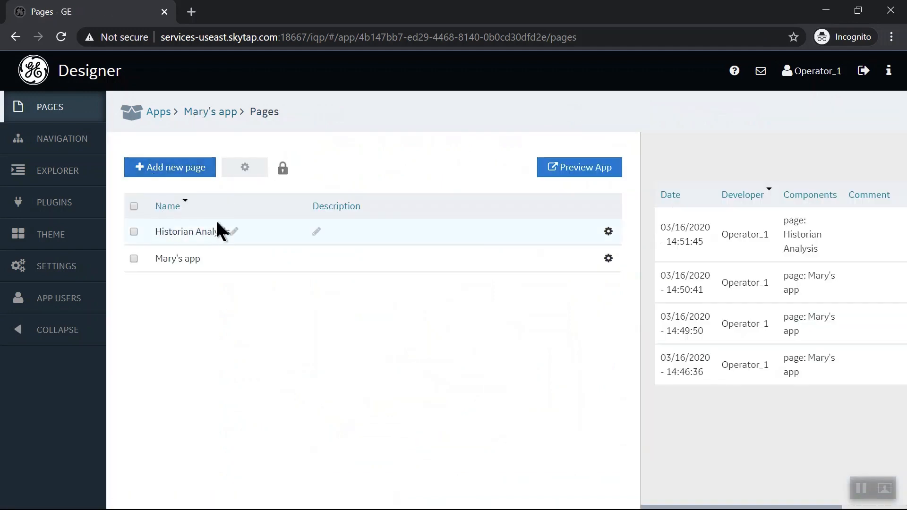
Assign new navigation page icons to Mary's app and Historian Analysis, then save
click(60, 139)
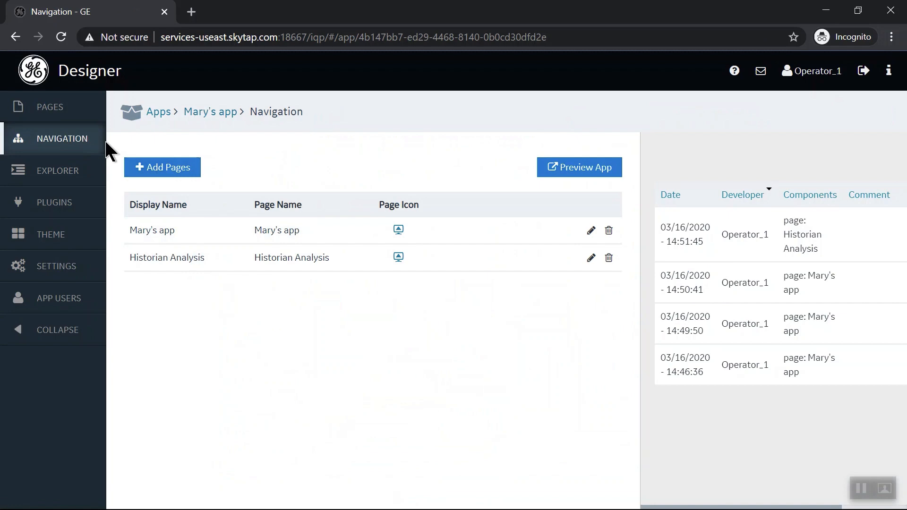
mouse_move(398, 231)
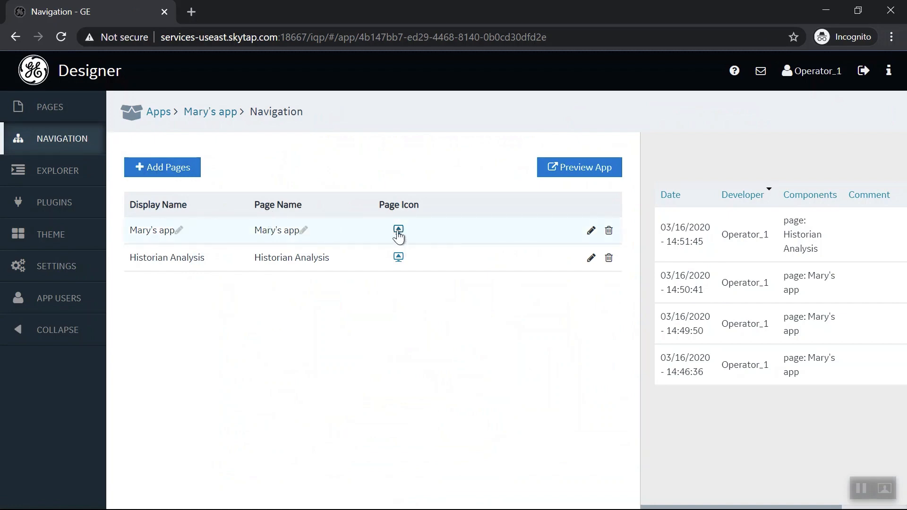
click(398, 229)
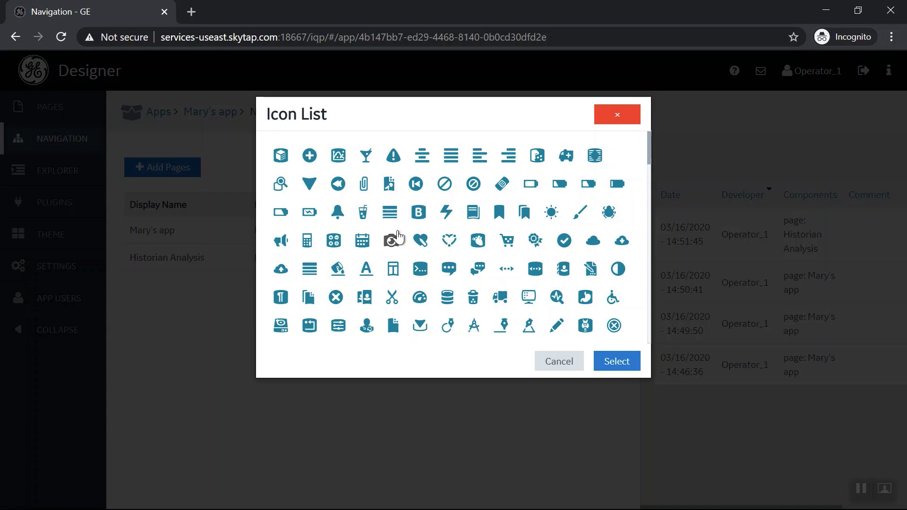
mouse_move(558, 326)
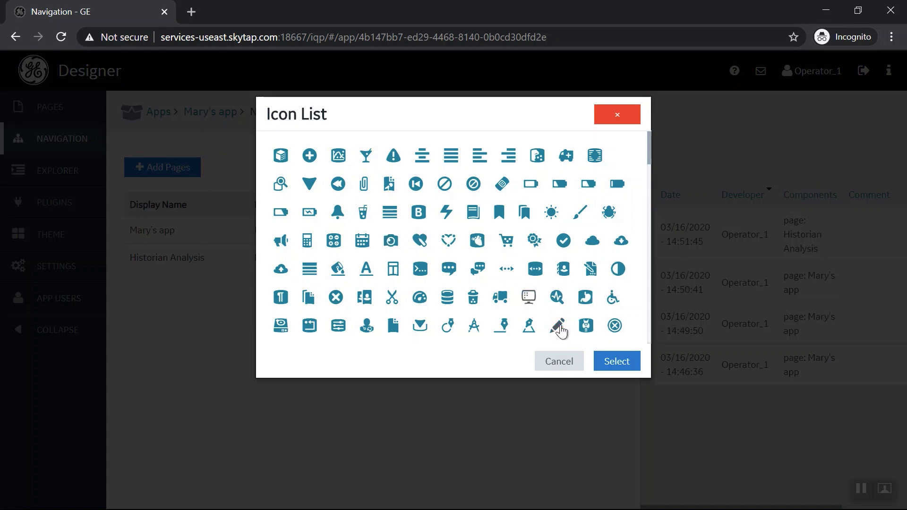
click(616, 362)
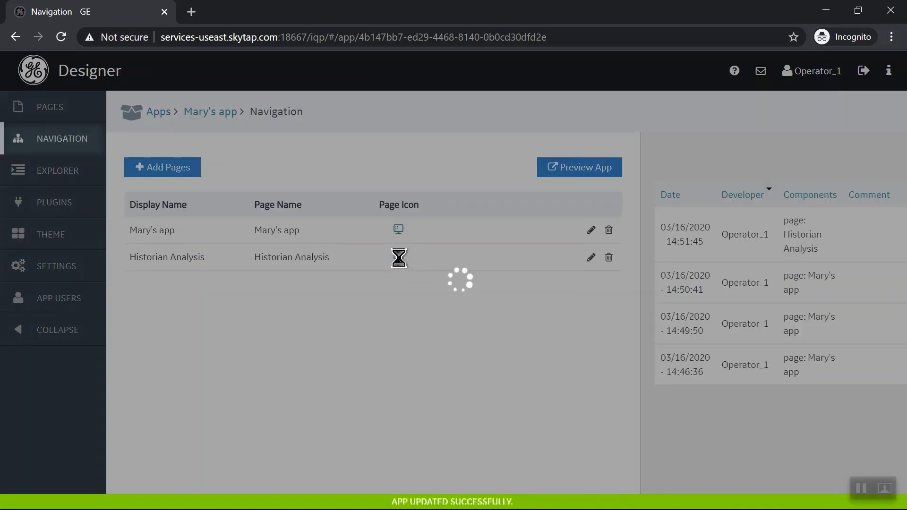
click(398, 258)
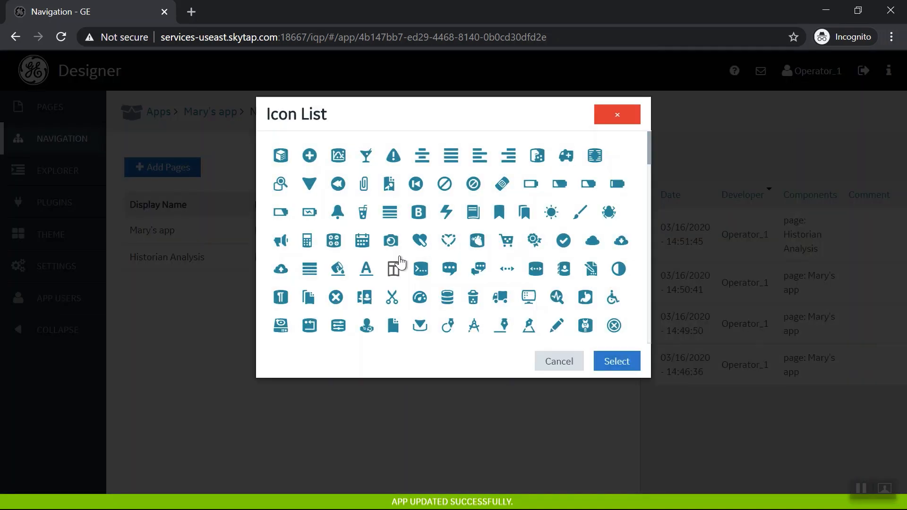
mouse_move(585, 329)
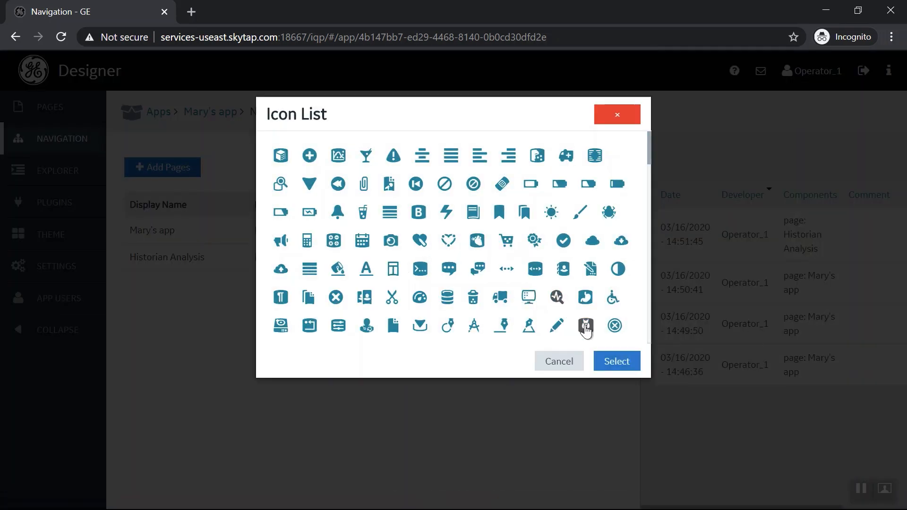
click(616, 361)
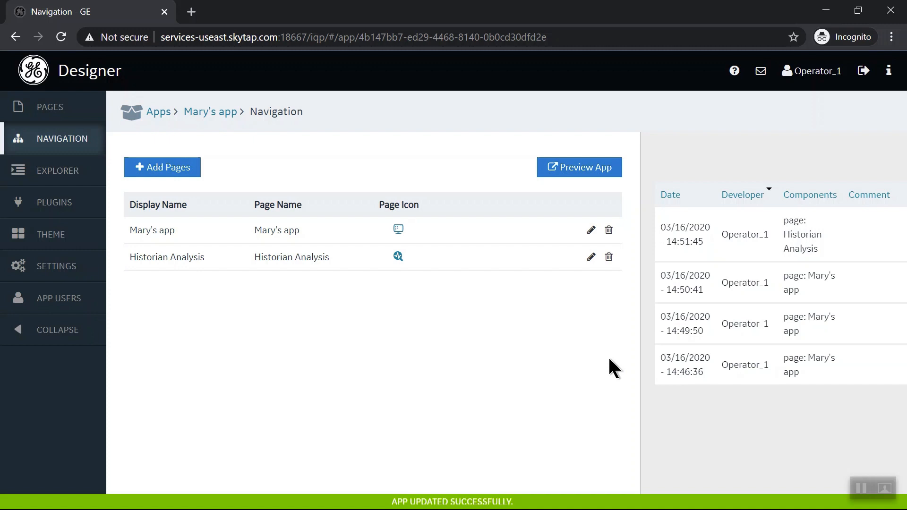
Preview Mary's app in a new tab and go to the Historian Analysis page
click(579, 168)
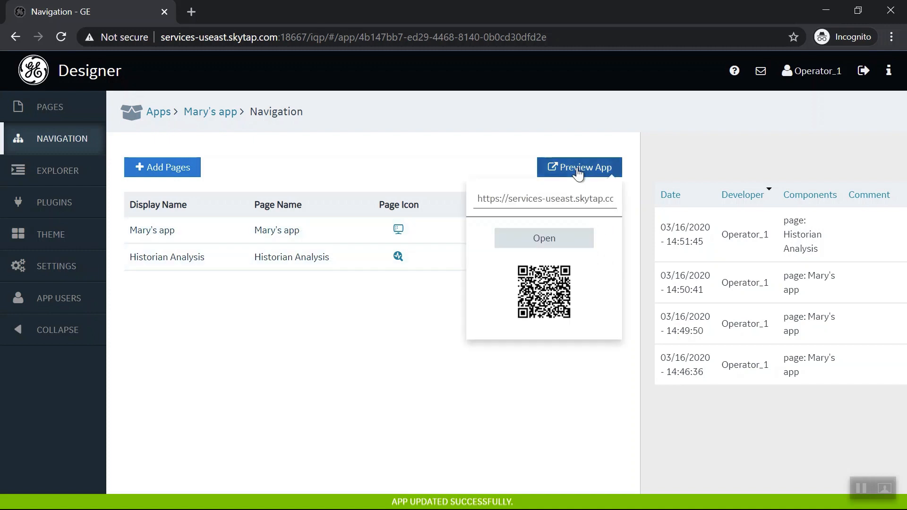
click(543, 238)
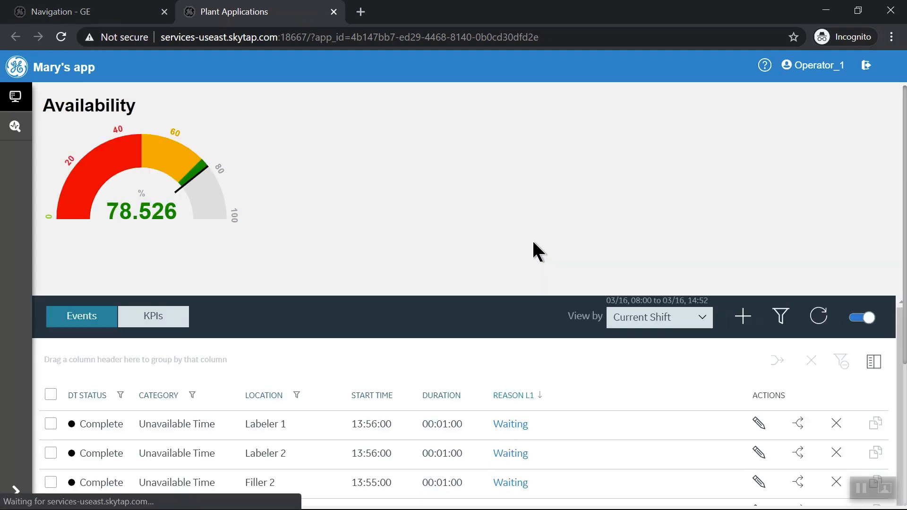
mouse_move(460, 243)
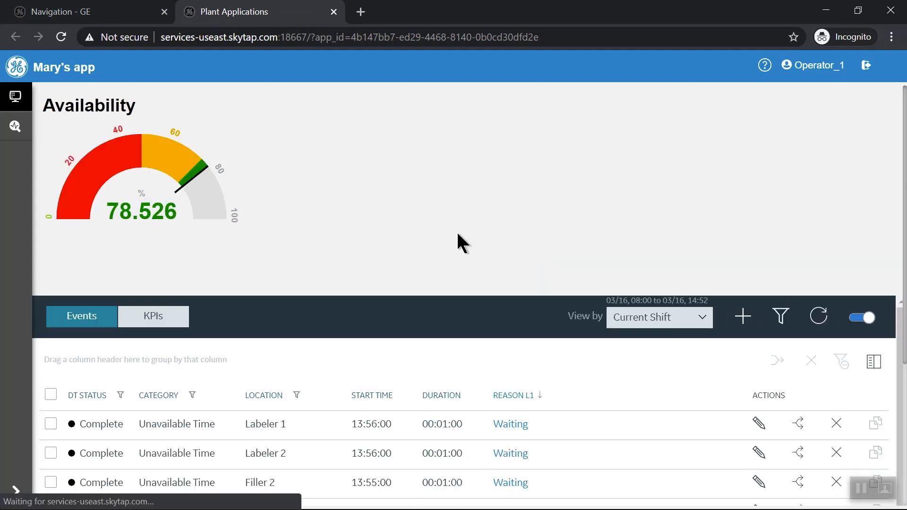
mouse_move(57, 166)
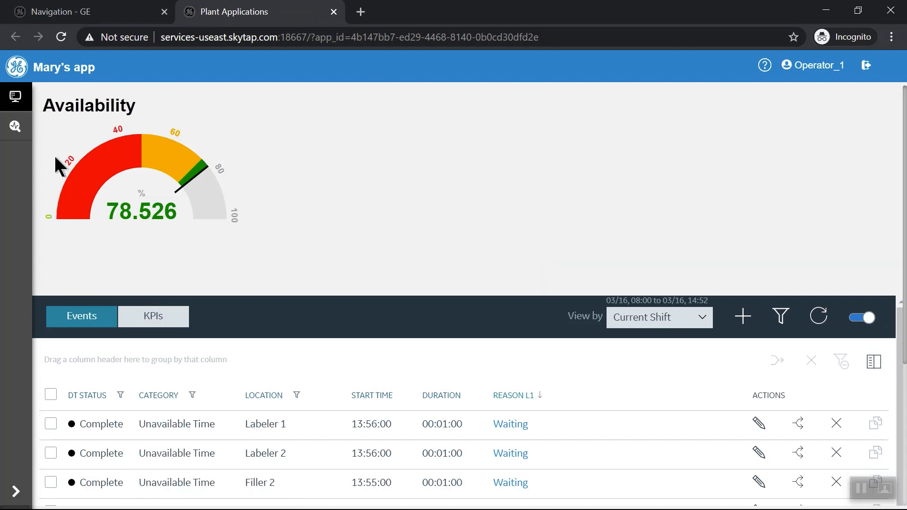
mouse_move(16, 126)
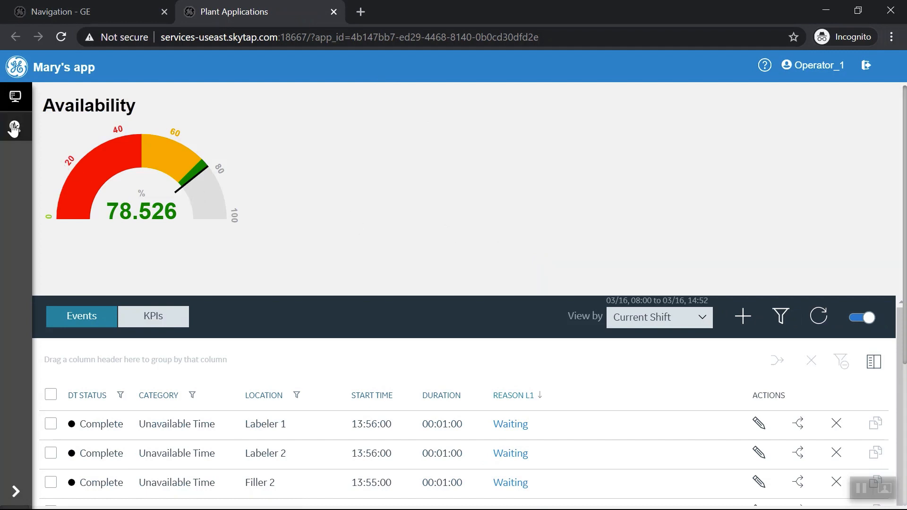
click(15, 127)
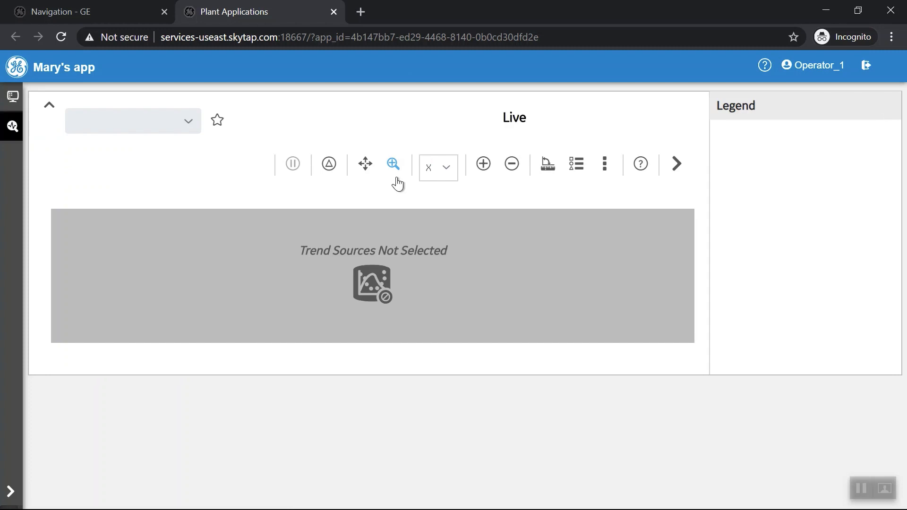
mouse_move(605, 164)
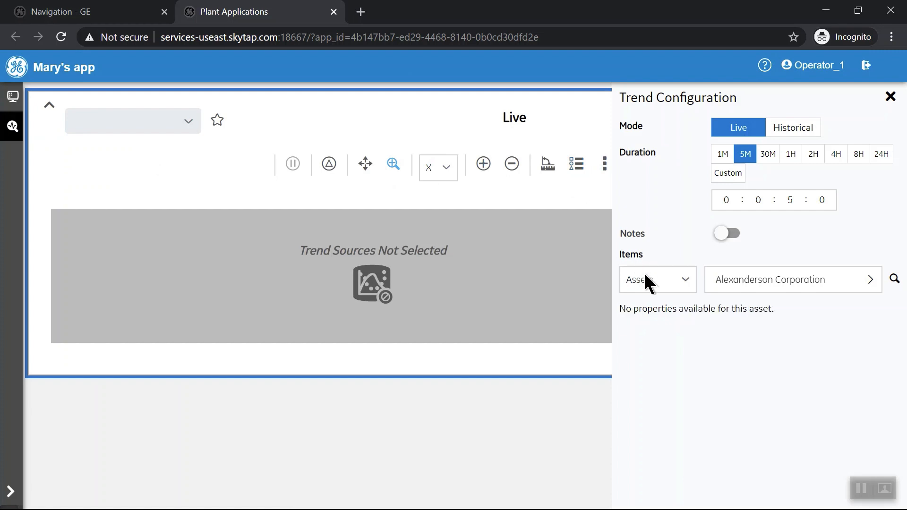
Set the trend items to Historian (SMLHIST) and tick 2016std.Simulation00031 and 2016std.Simulation00032
click(657, 279)
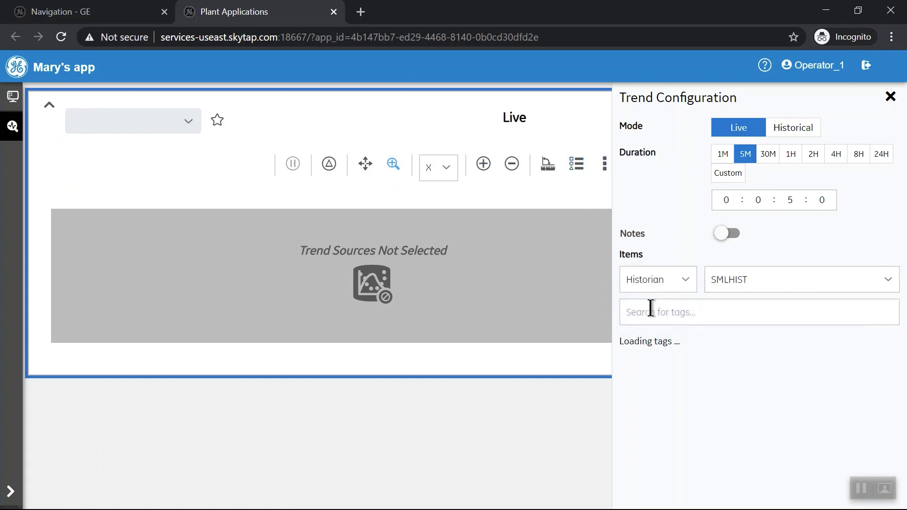
click(625, 350)
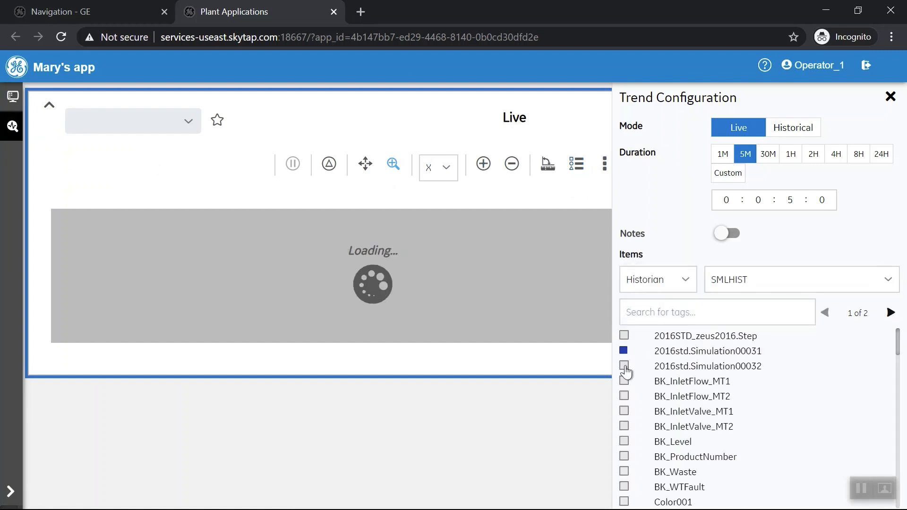
click(625, 365)
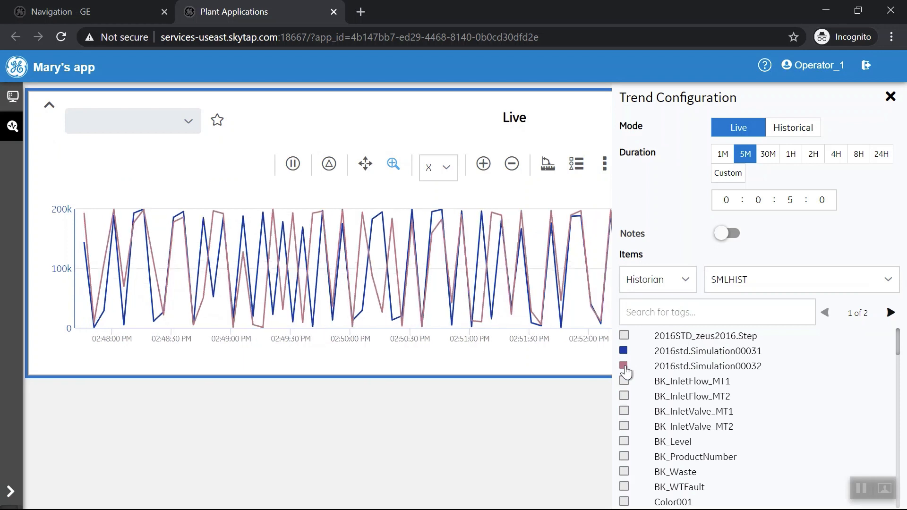
click(624, 366)
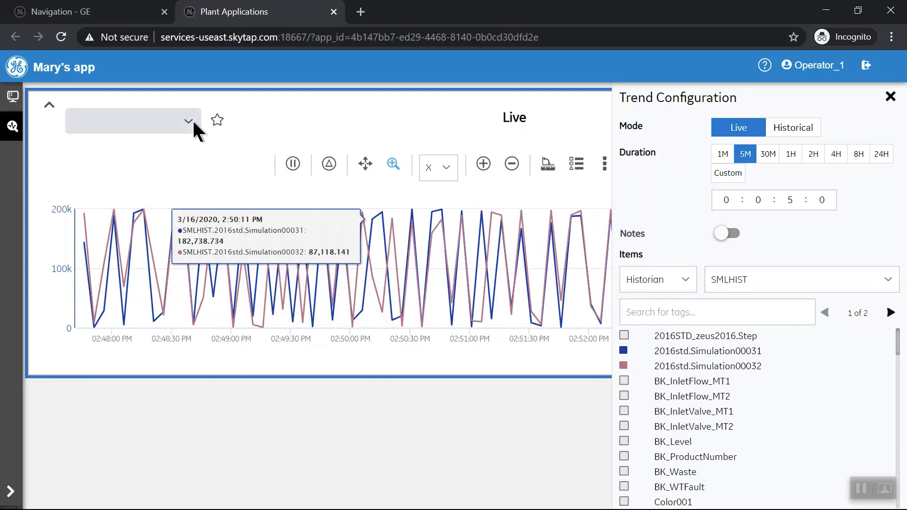
click(188, 121)
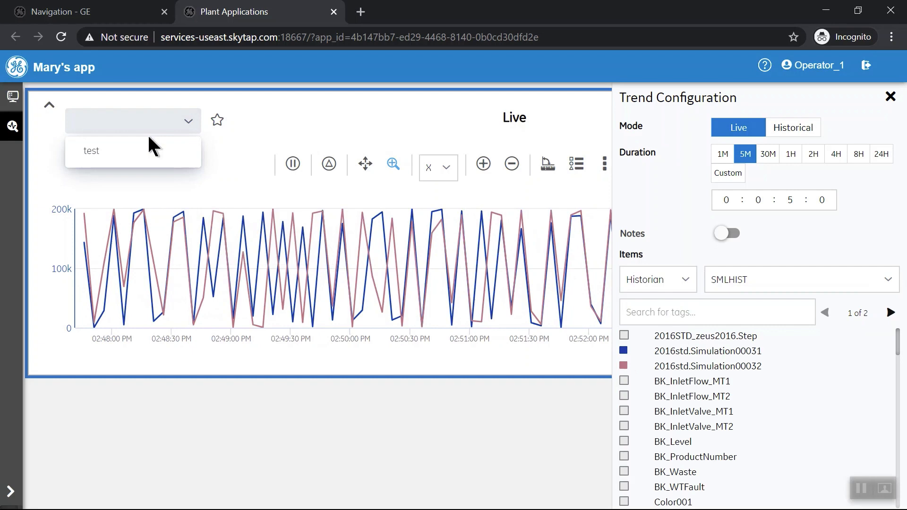
Save the trend as favorite 'Simulation', then reopen Historian Analysis from the home page
text(Mary)
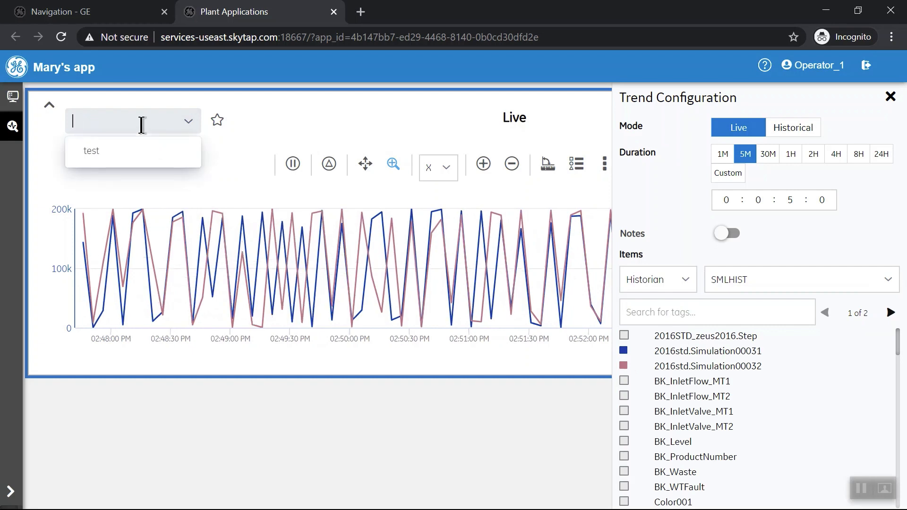
text(Simulation)
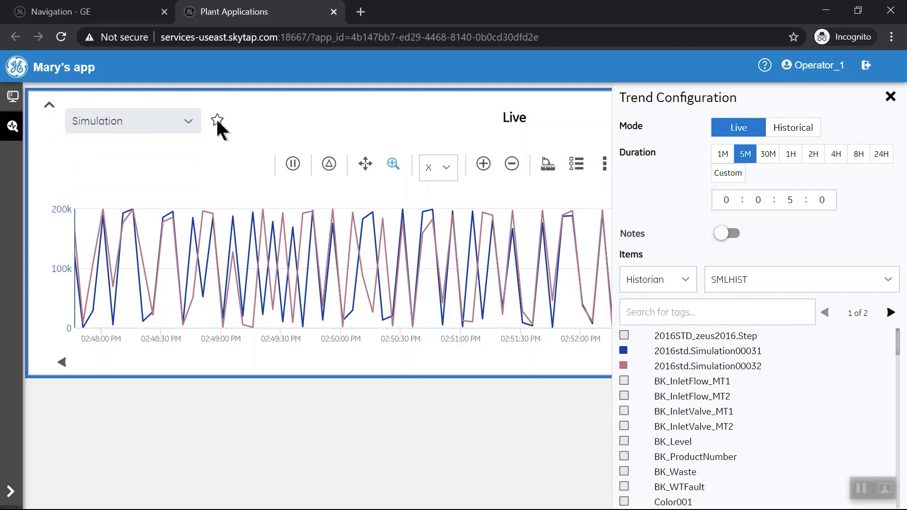
mouse_move(218, 121)
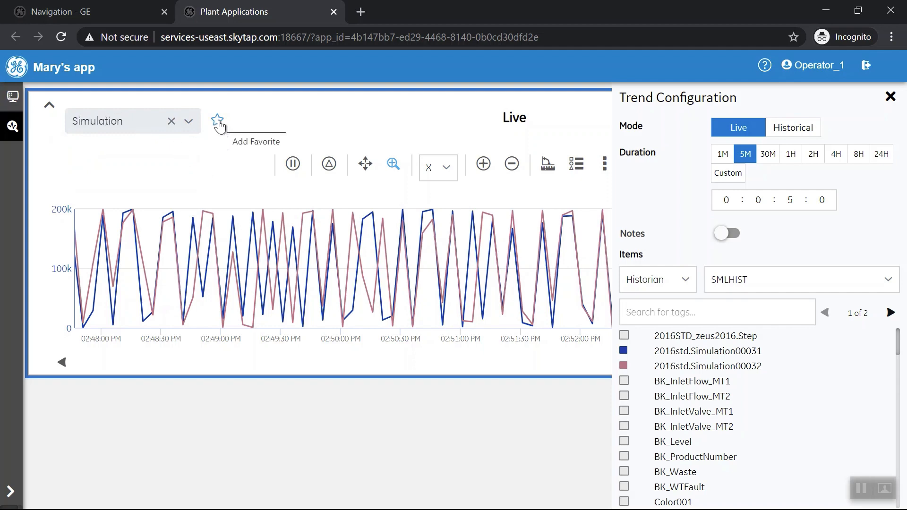
click(217, 120)
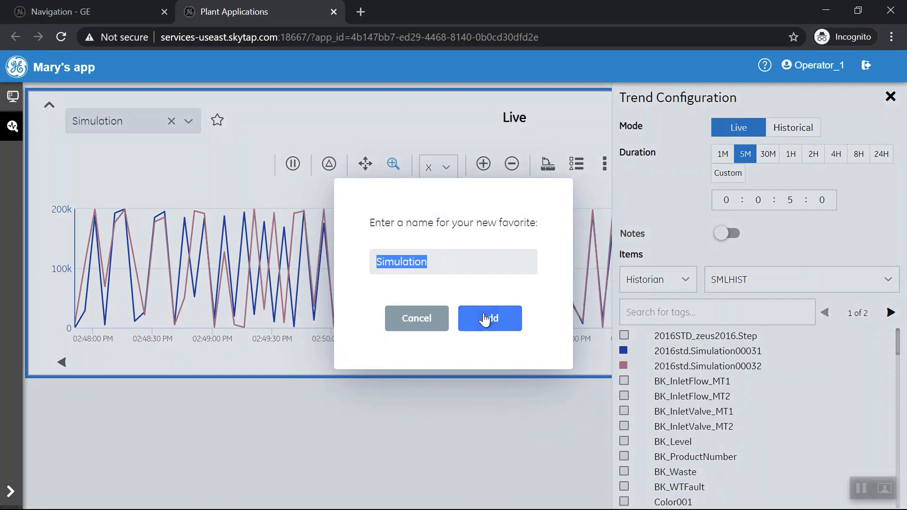
click(489, 318)
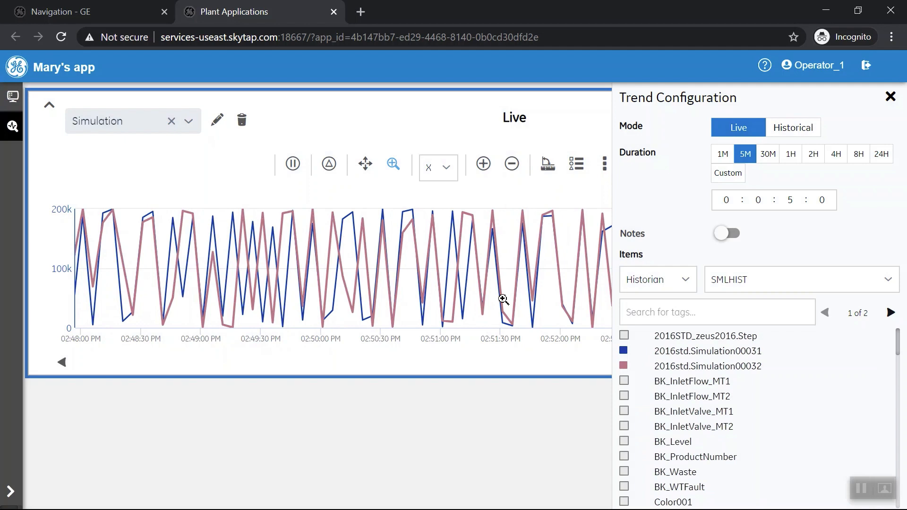
click(14, 97)
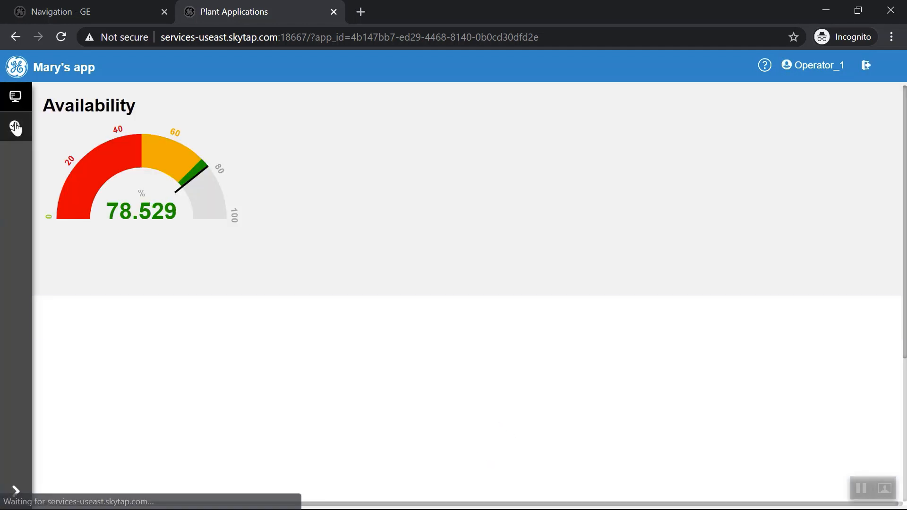
click(15, 127)
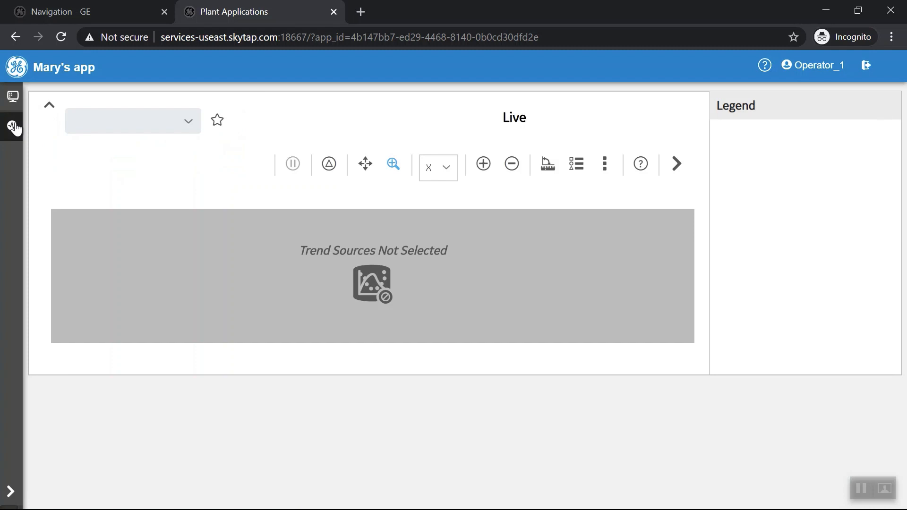